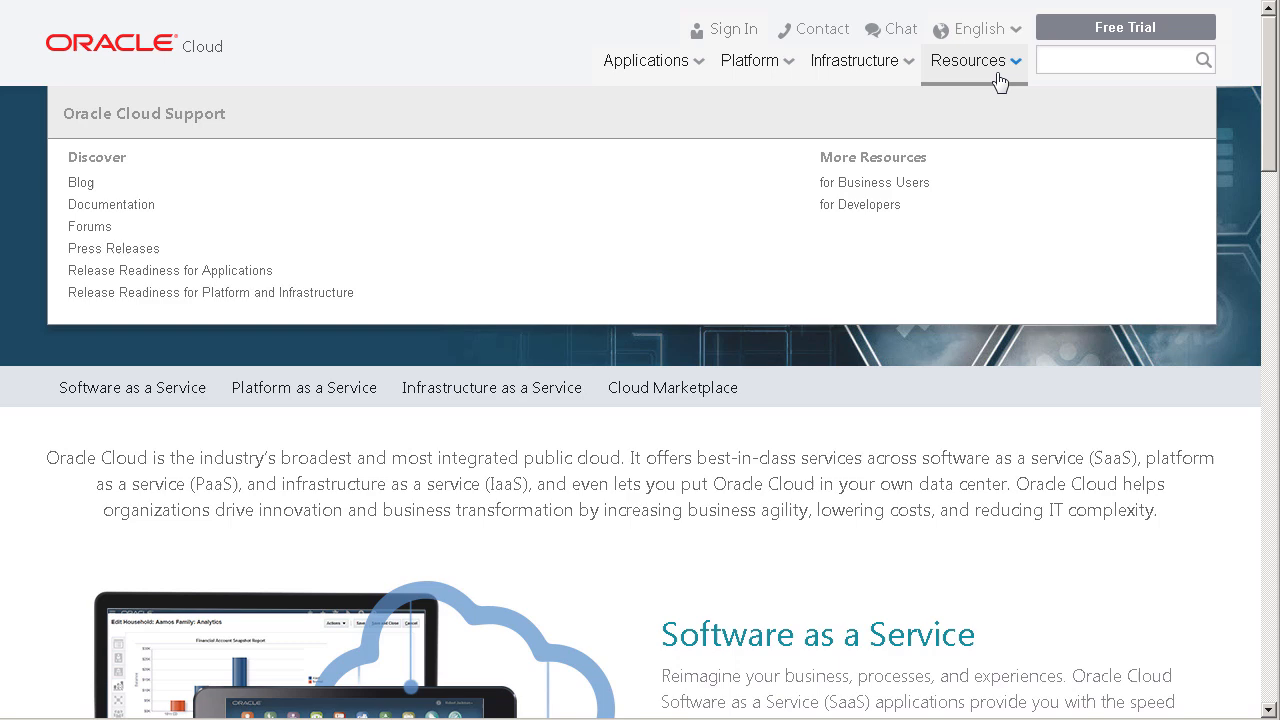
Search the Oracle Cloud Help Center documentation for the administrator's guide.
left_click(111, 204)
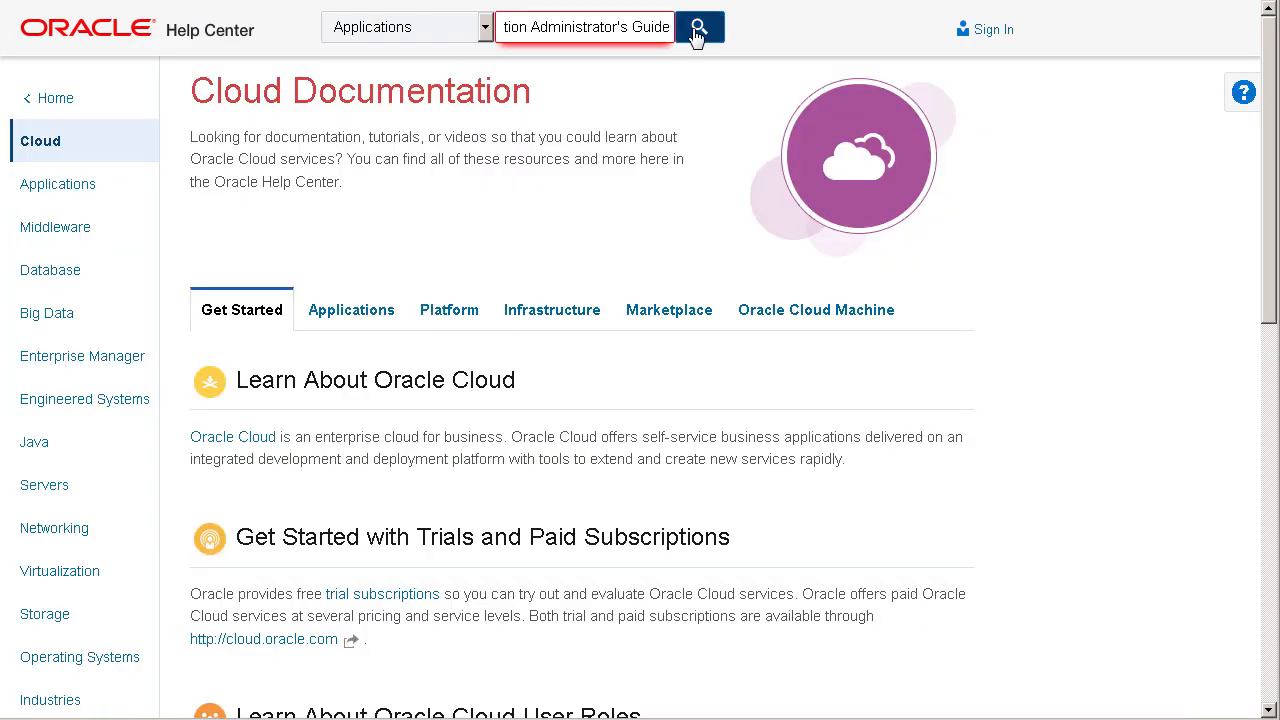
left_click(699, 27)
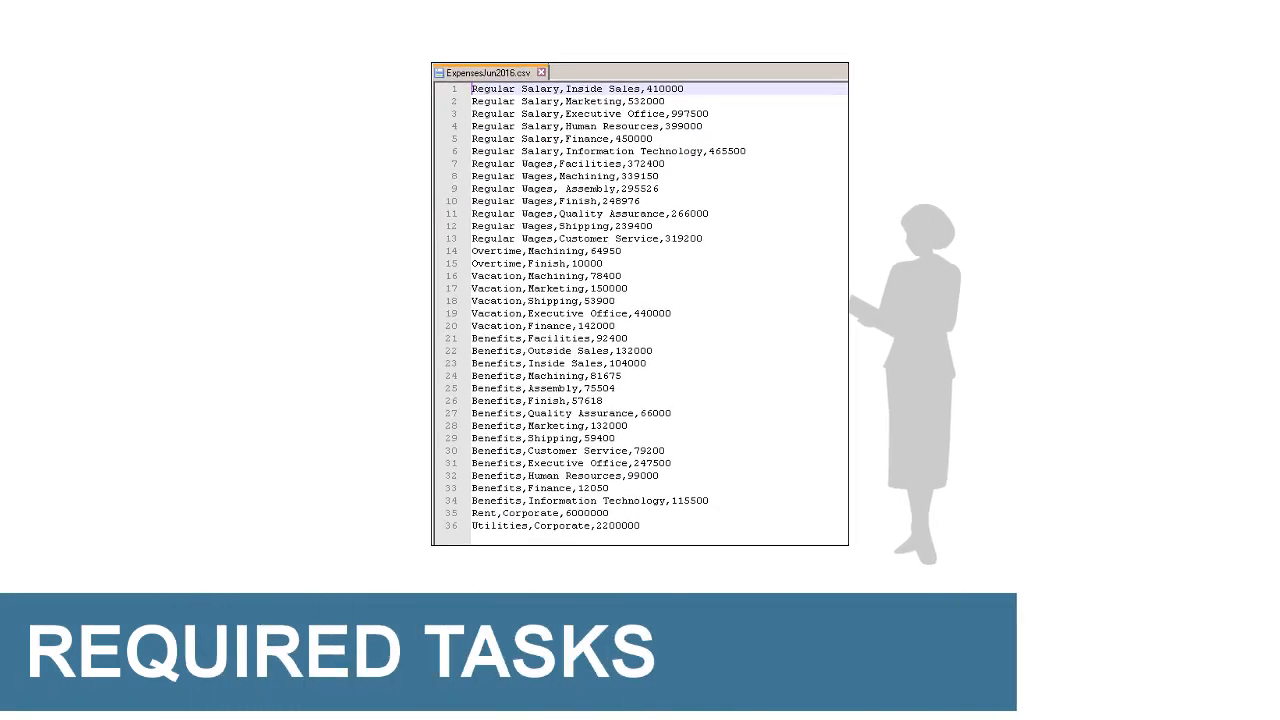
Open the BksML30 application's Navigator menu showing Data Management.
left_click(166, 27)
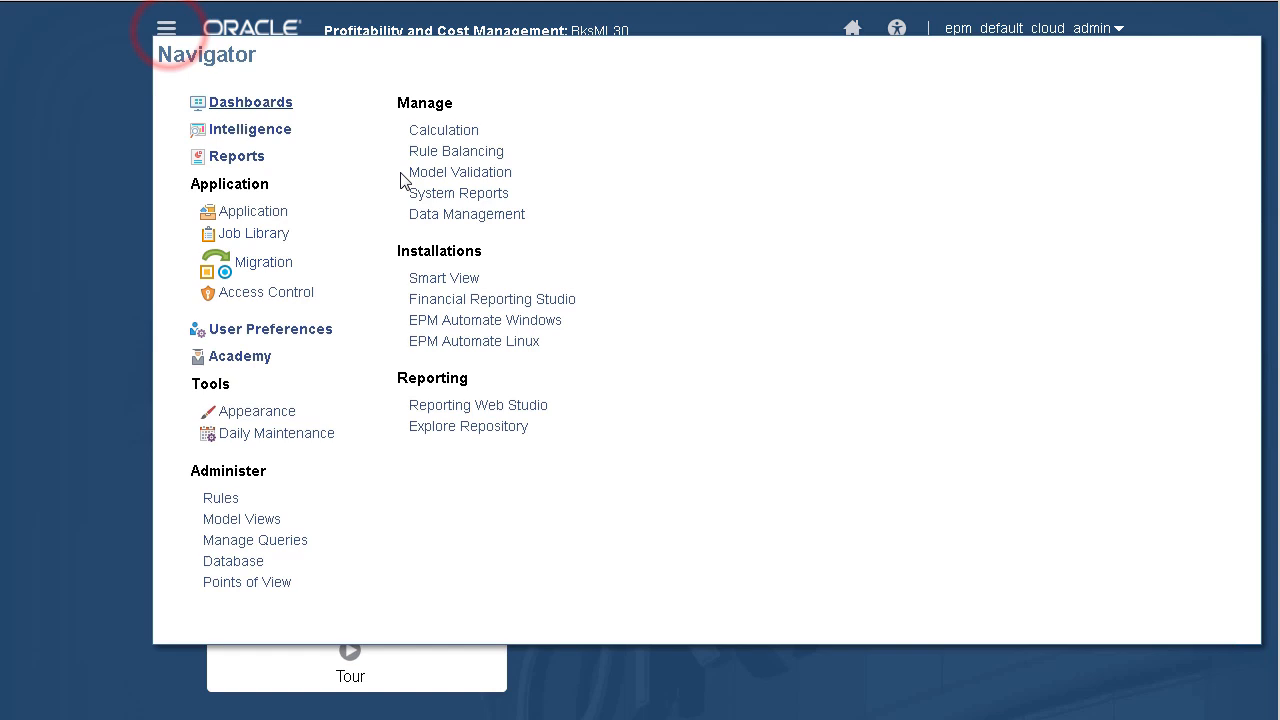
Open Data Management, confirm the File source system, then view registered target applications.
left_click(466, 214)
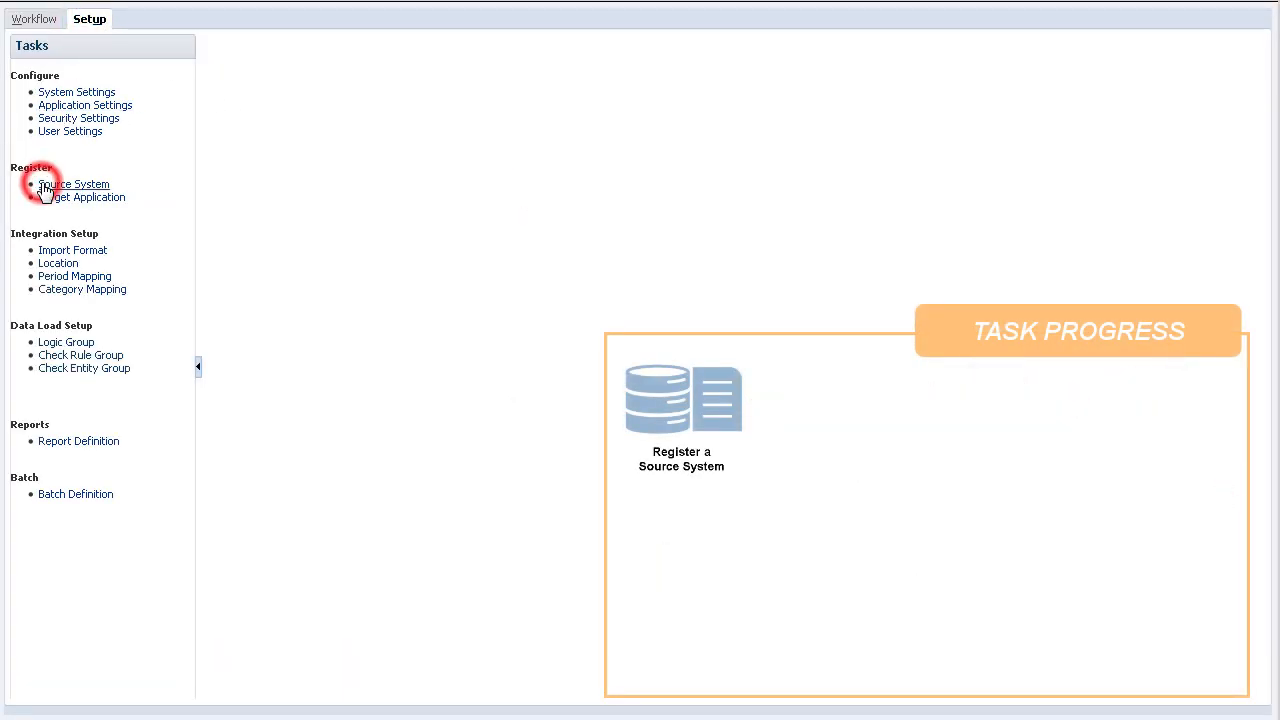
left_click(73, 184)
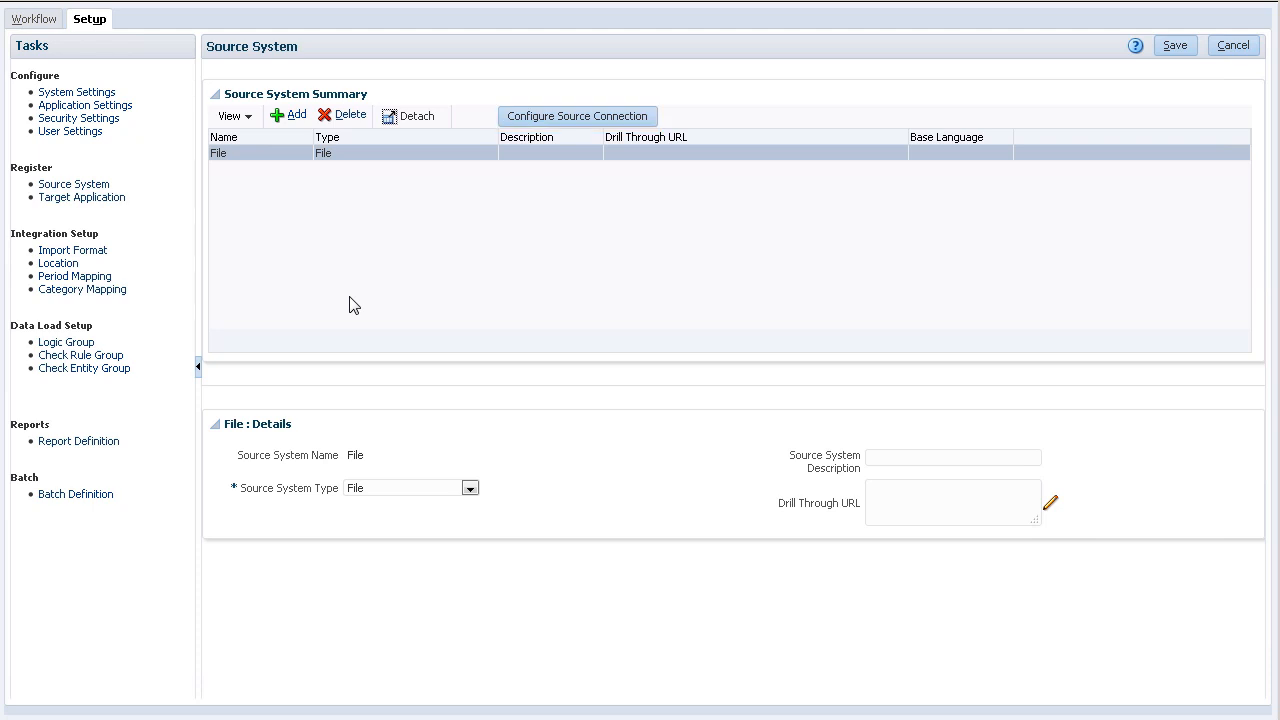
left_click(82, 197)
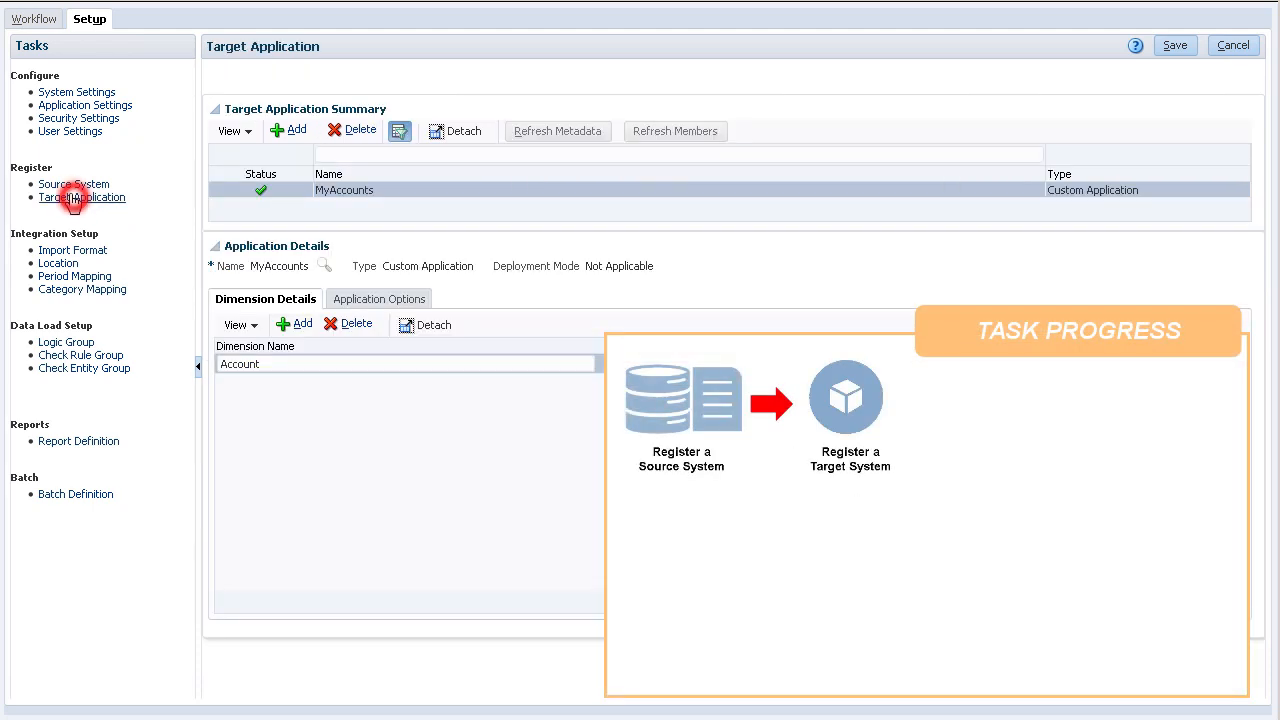
Register Essbase application BksML30C-BksML30C with Account and Entity dimension classes, and save.
left_click(294, 130)
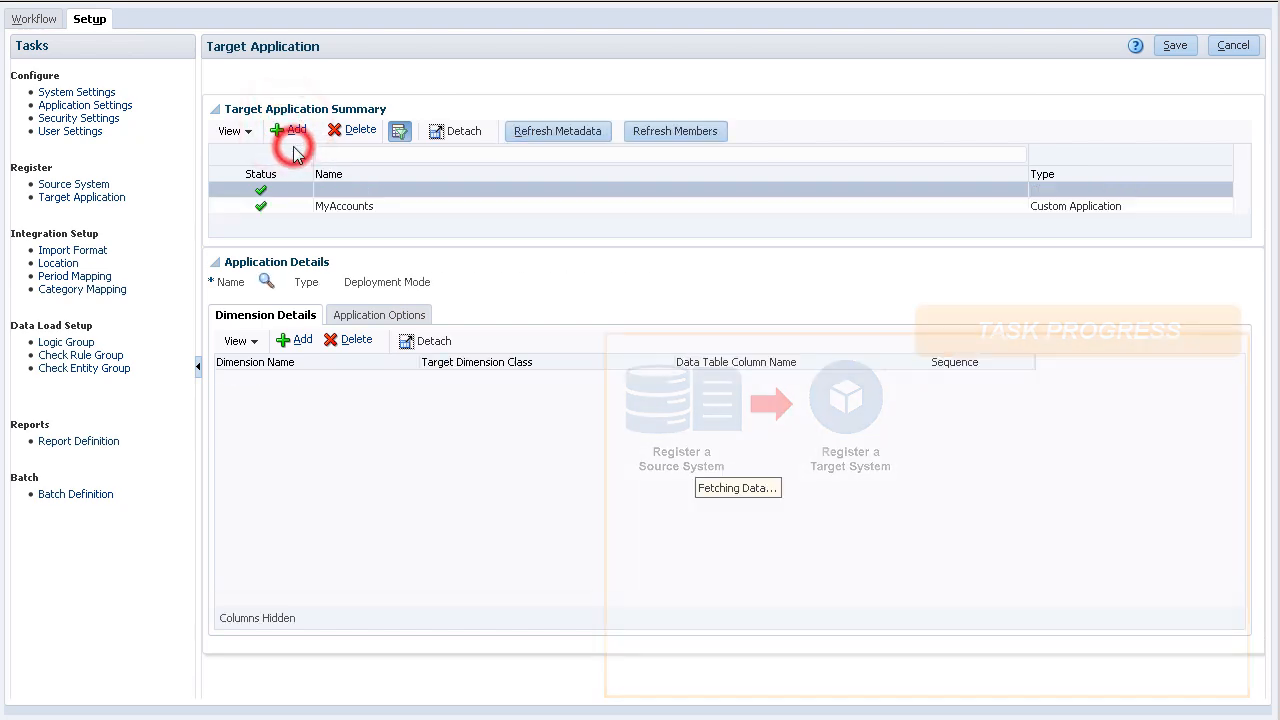
left_click(290, 130)
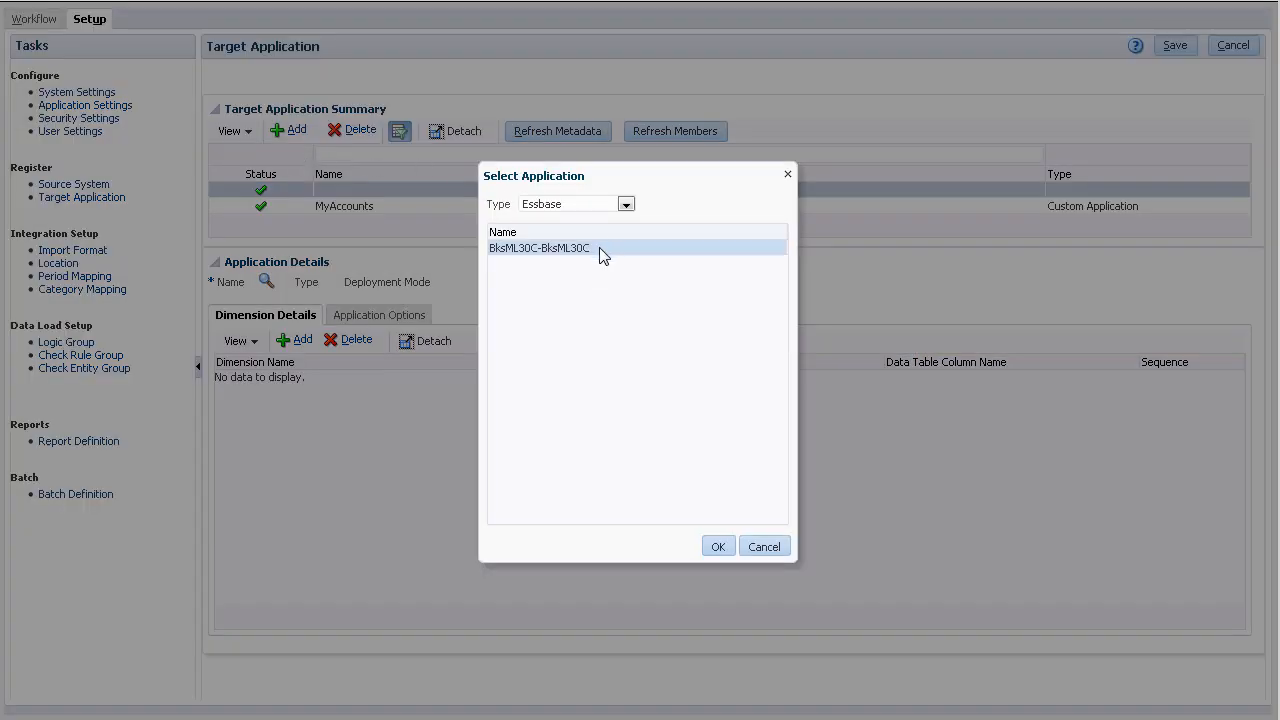
left_click(717, 546)
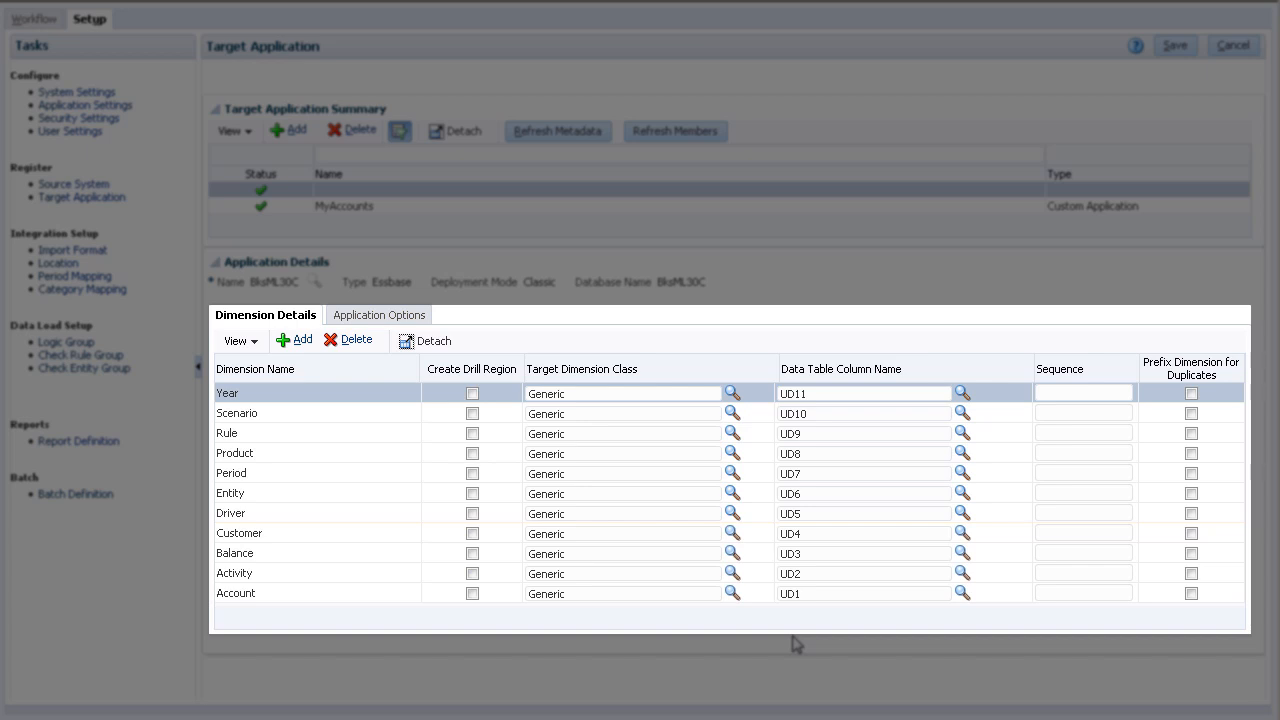
left_click(255, 368)
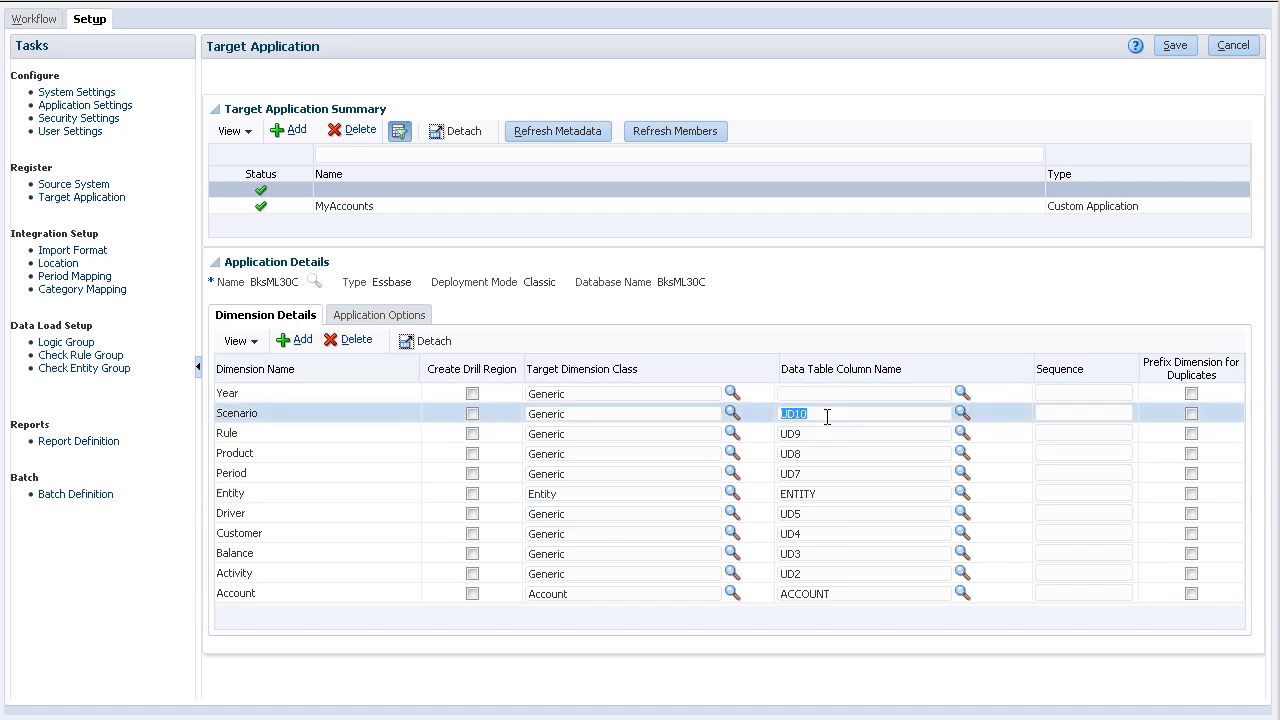
left_click(1175, 45)
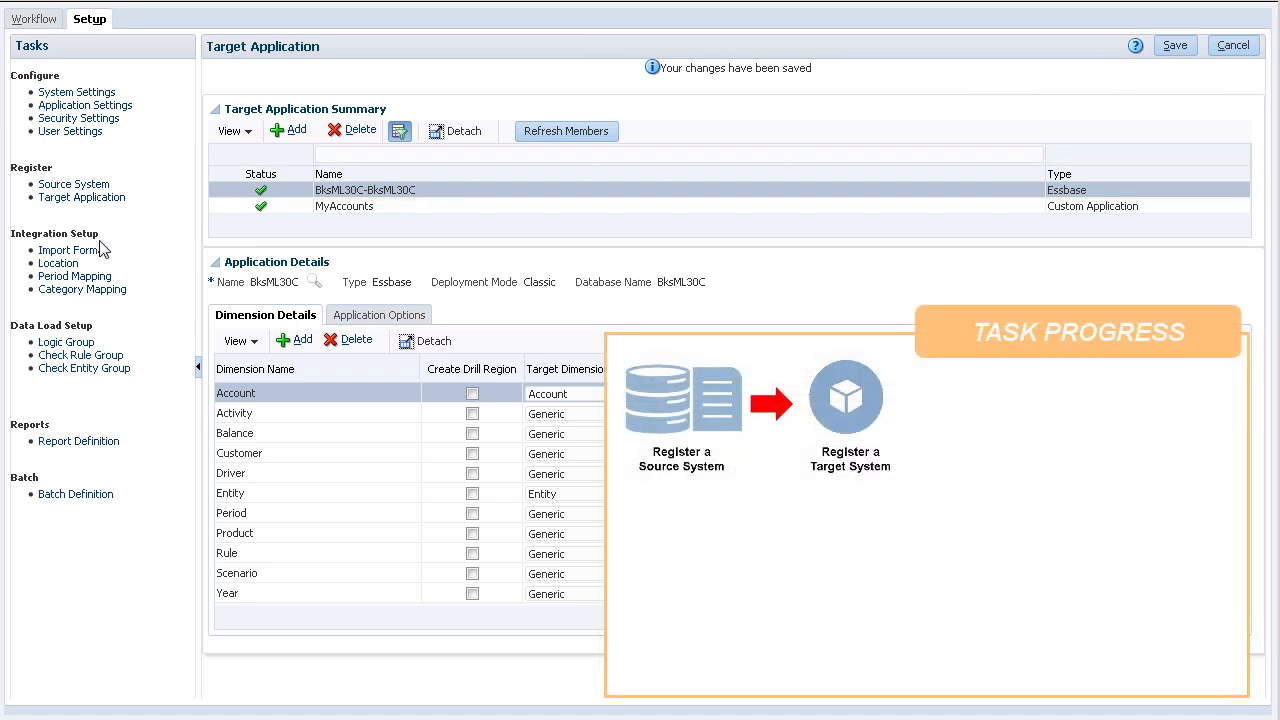
Create import format BksML30 as Delimited - Numeric Data, targeting BksML30C-BksML30C.
left_click(72, 250)
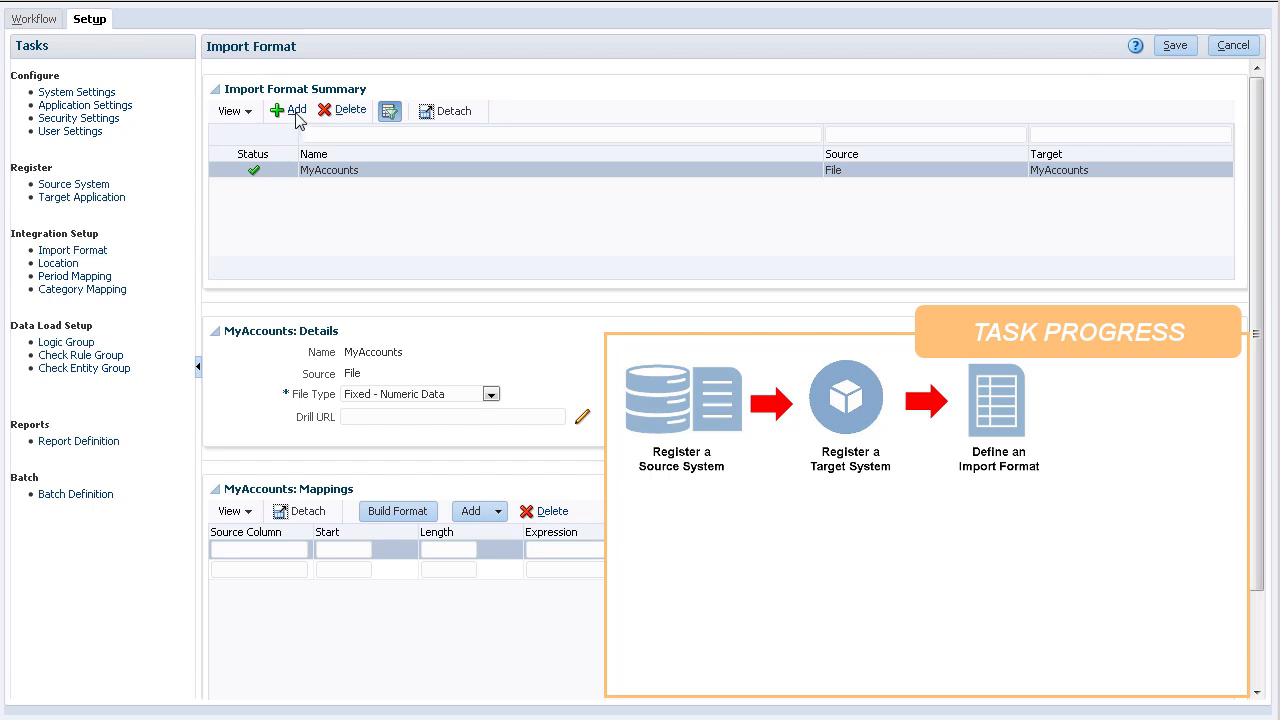
left_click(290, 110)
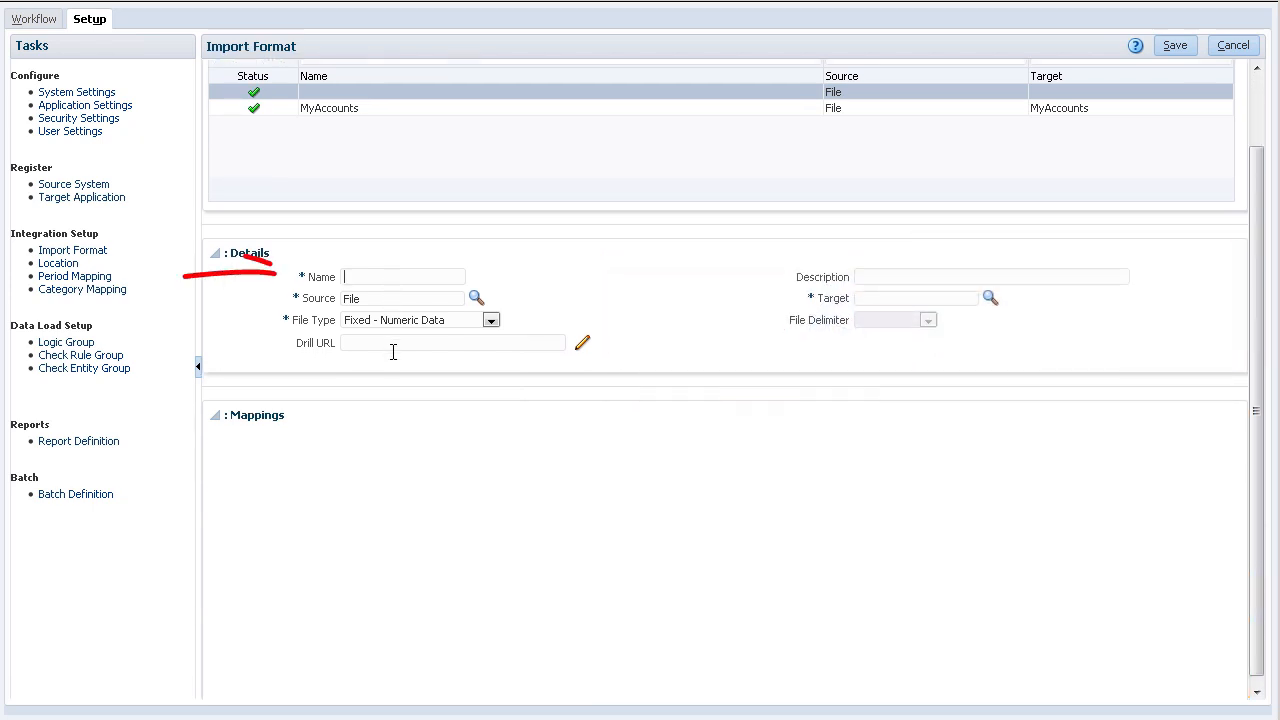
type("BksML3")
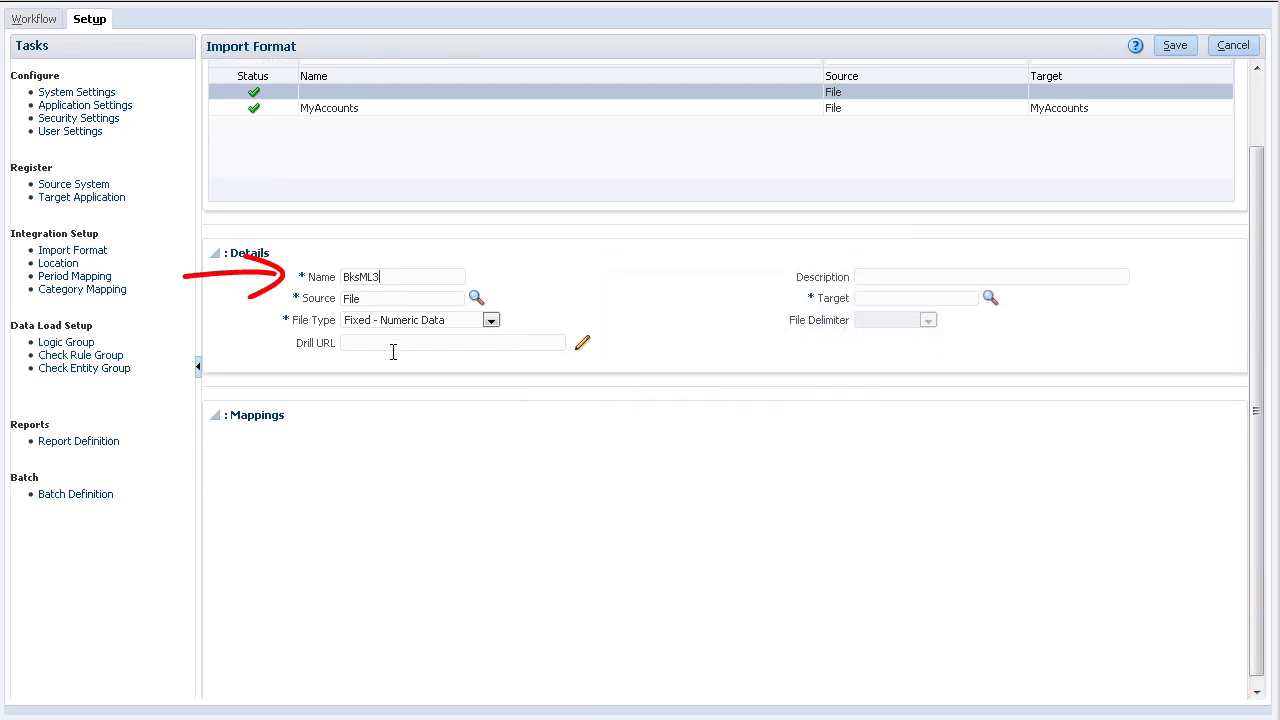
type("0")
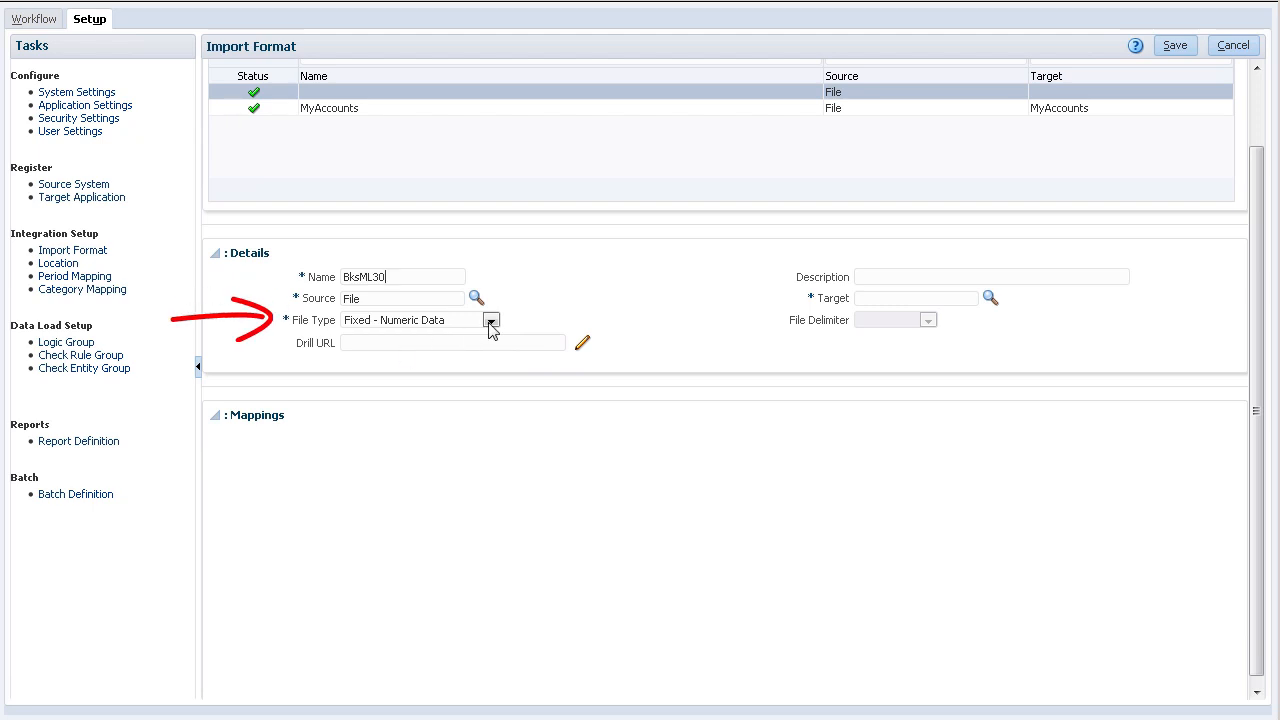
left_click(491, 320)
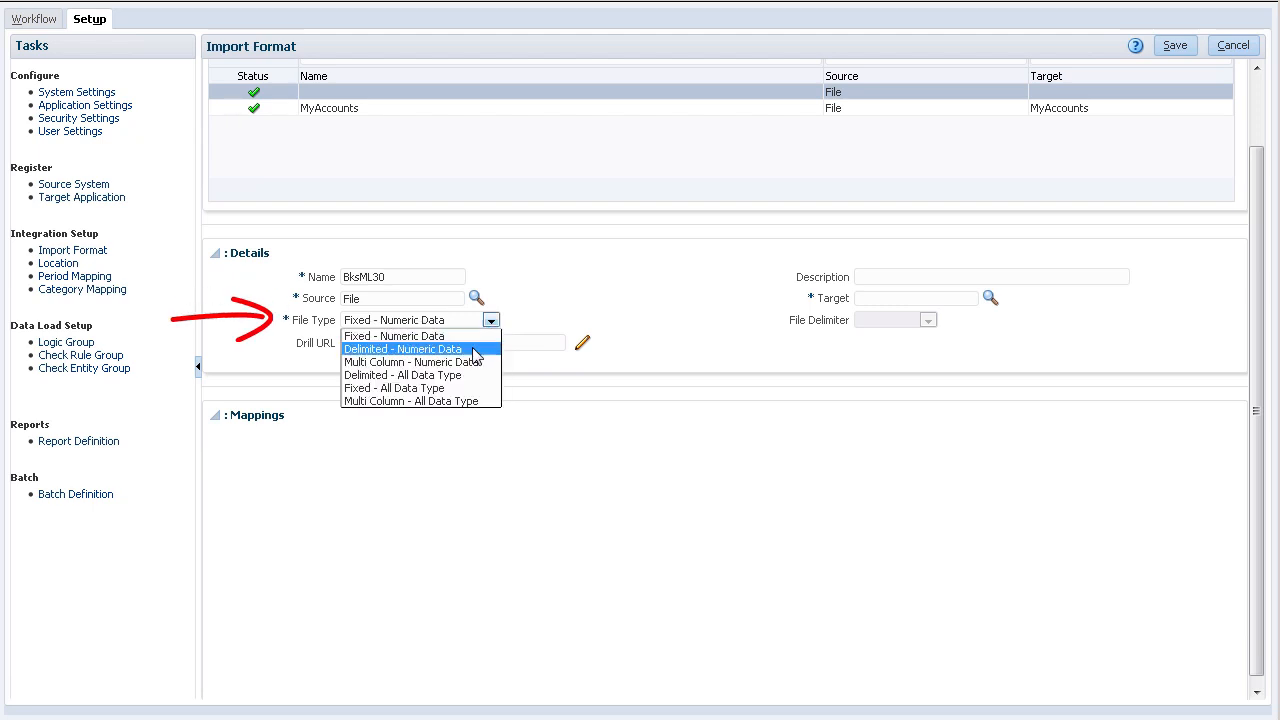
left_click(990, 298)
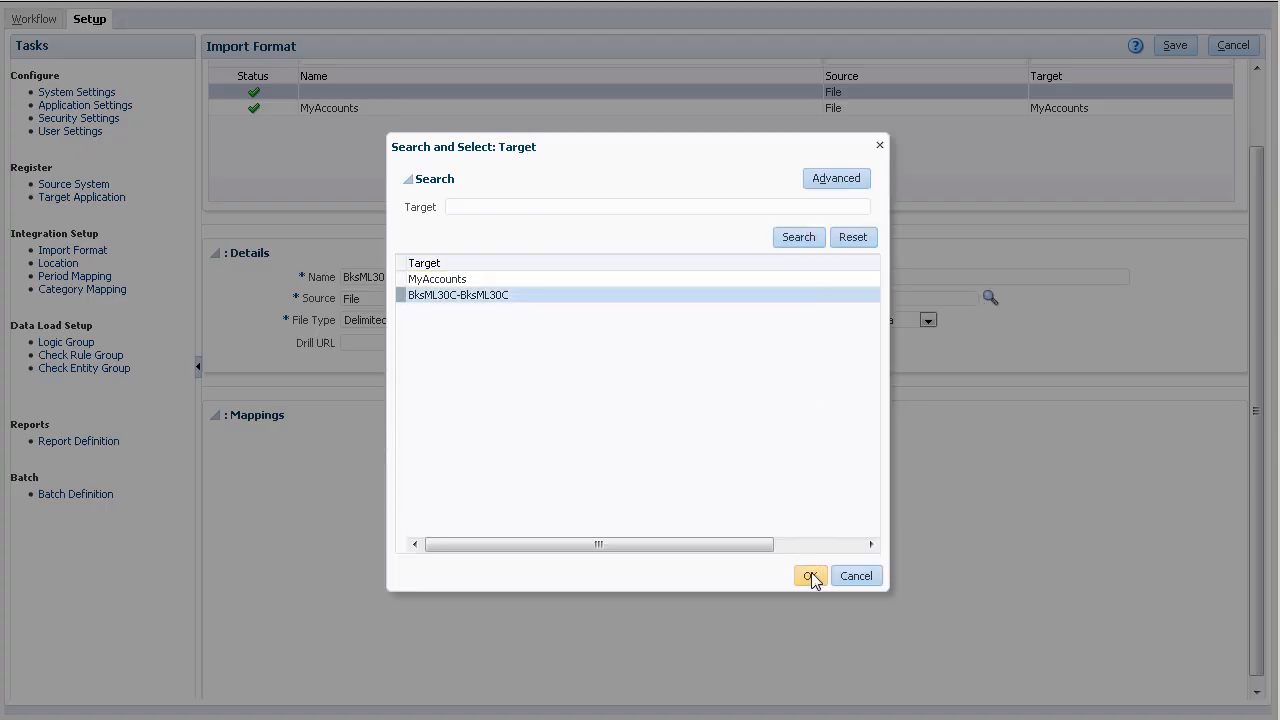
left_click(810, 575)
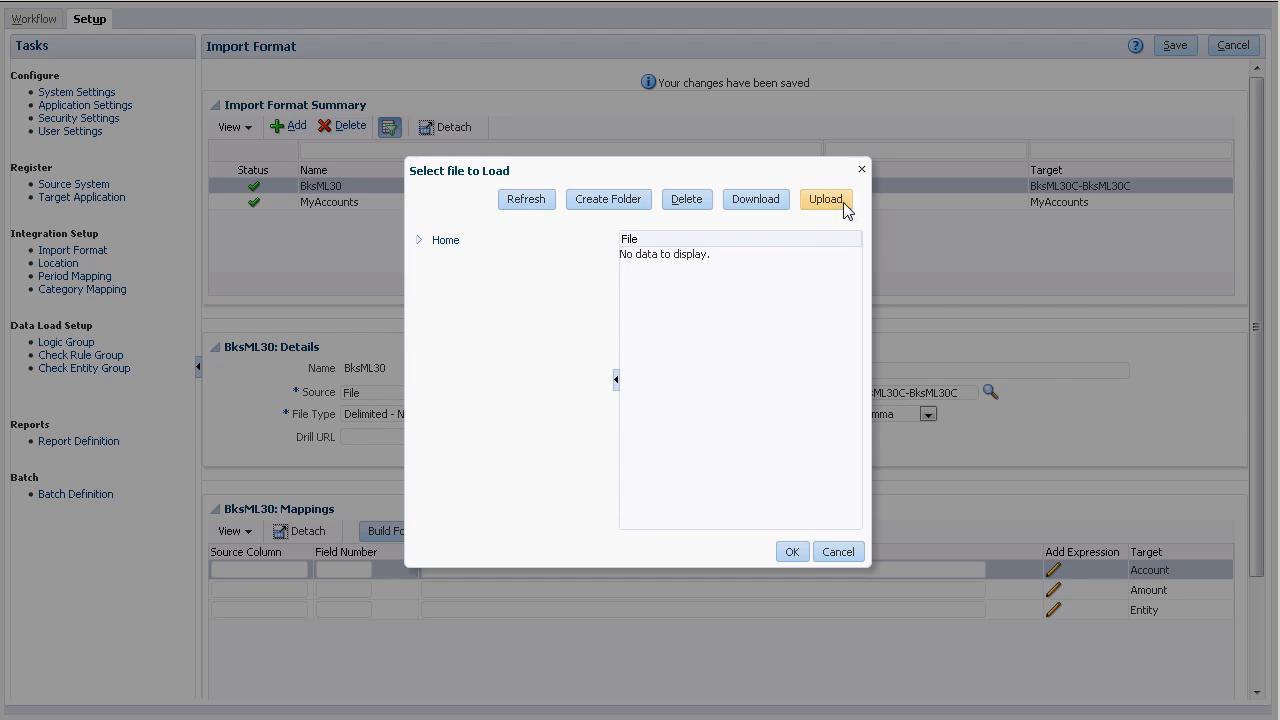
Upload ExpensesJun2016.csv and load its rows into the Import Format Builder.
left_click(825, 199)
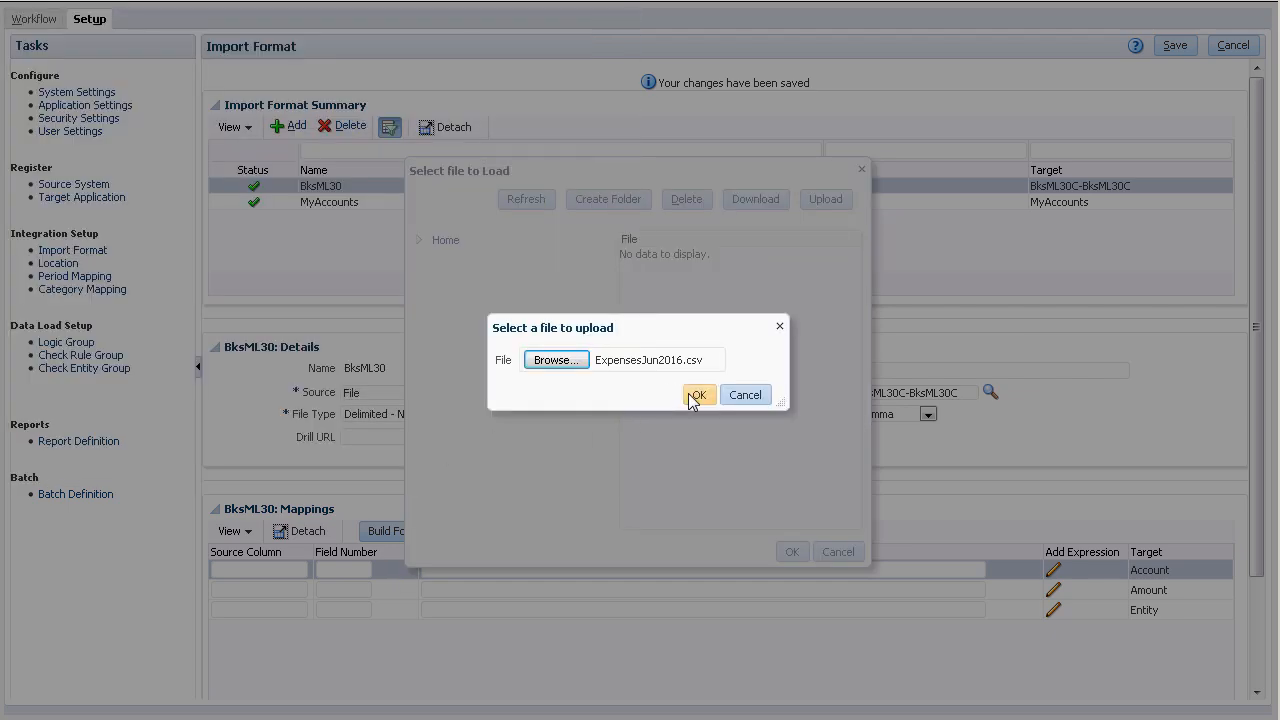
left_click(698, 394)
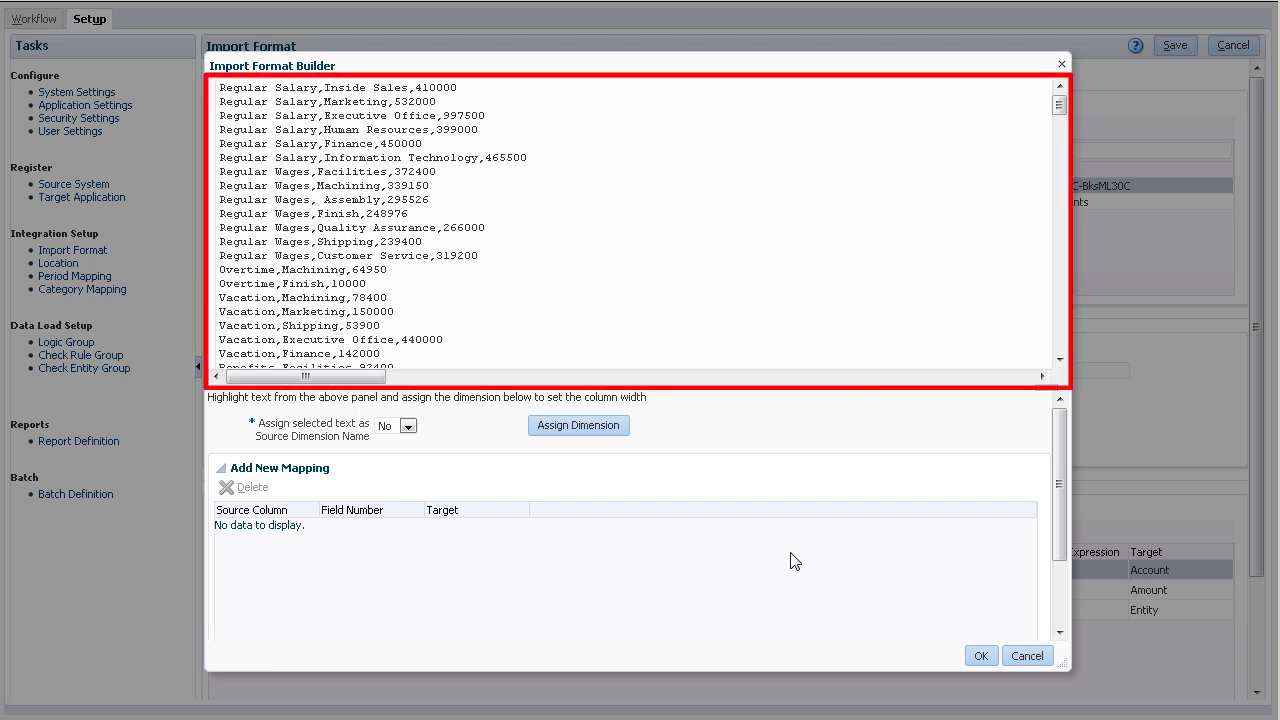
Map field 1 to Account, field 2 to Entity, field 3 to Amount, and accept.
left_click(342, 105)
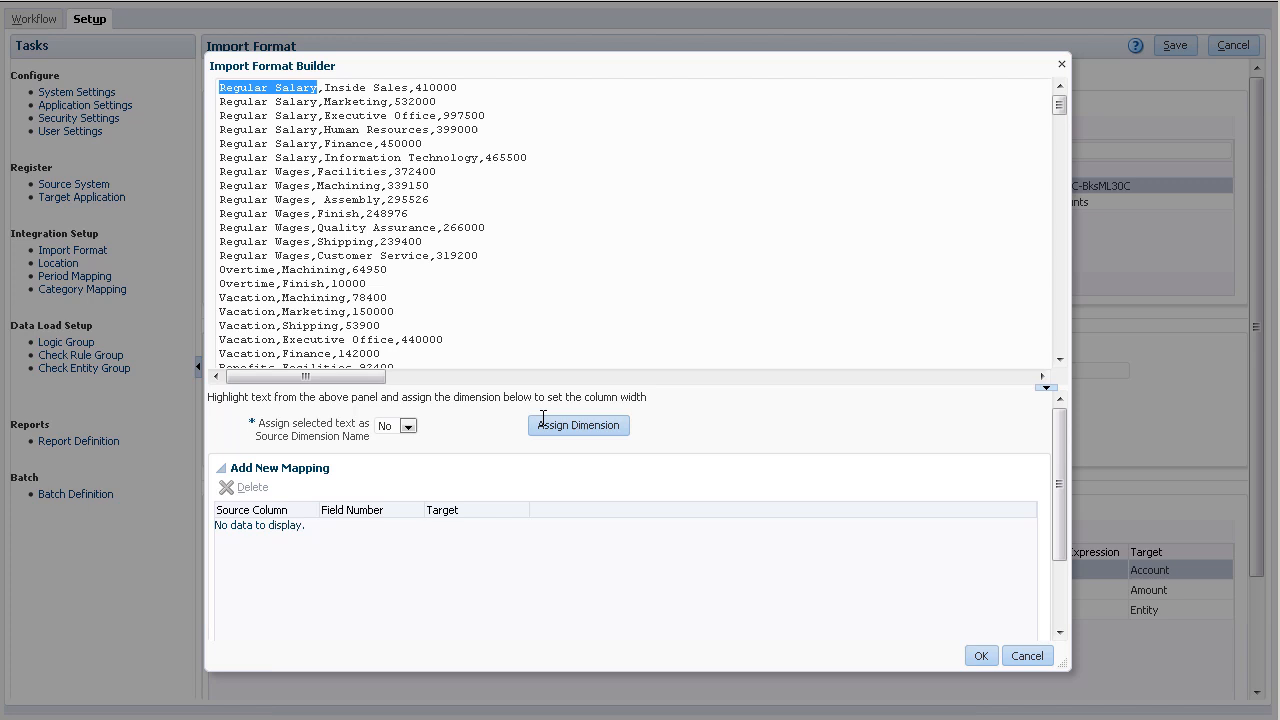
left_click(578, 424)
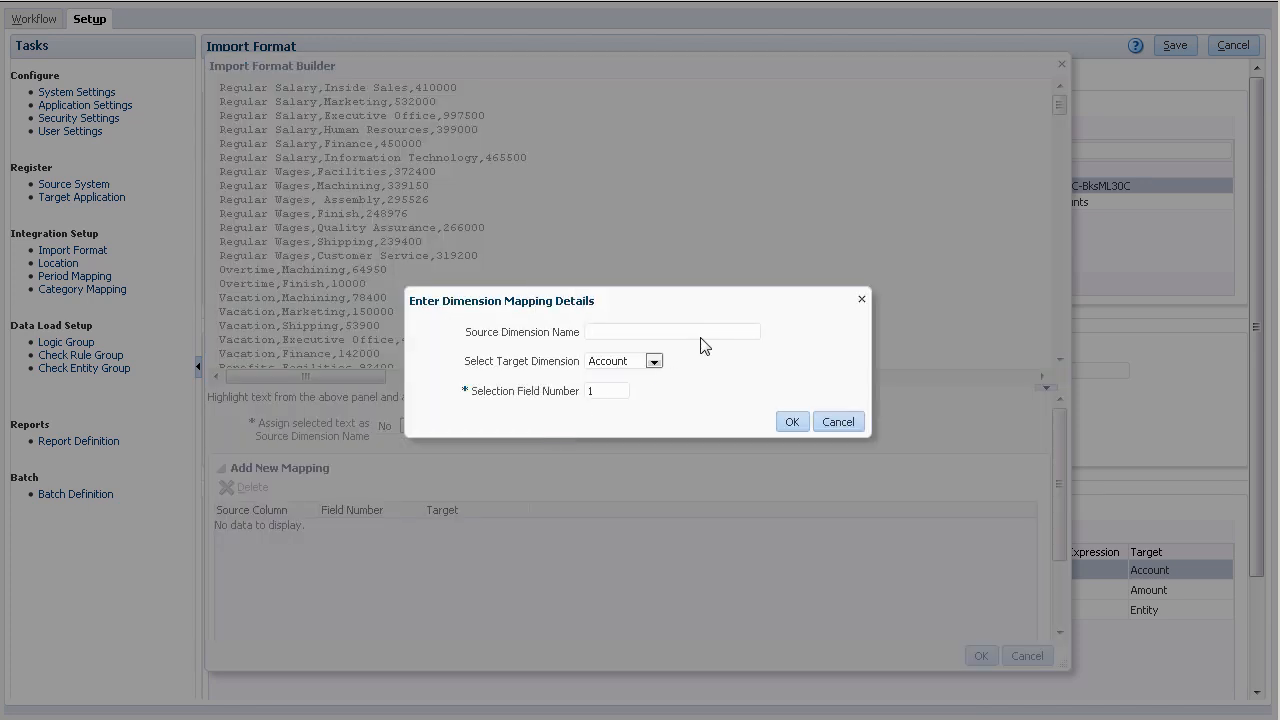
type("Account")
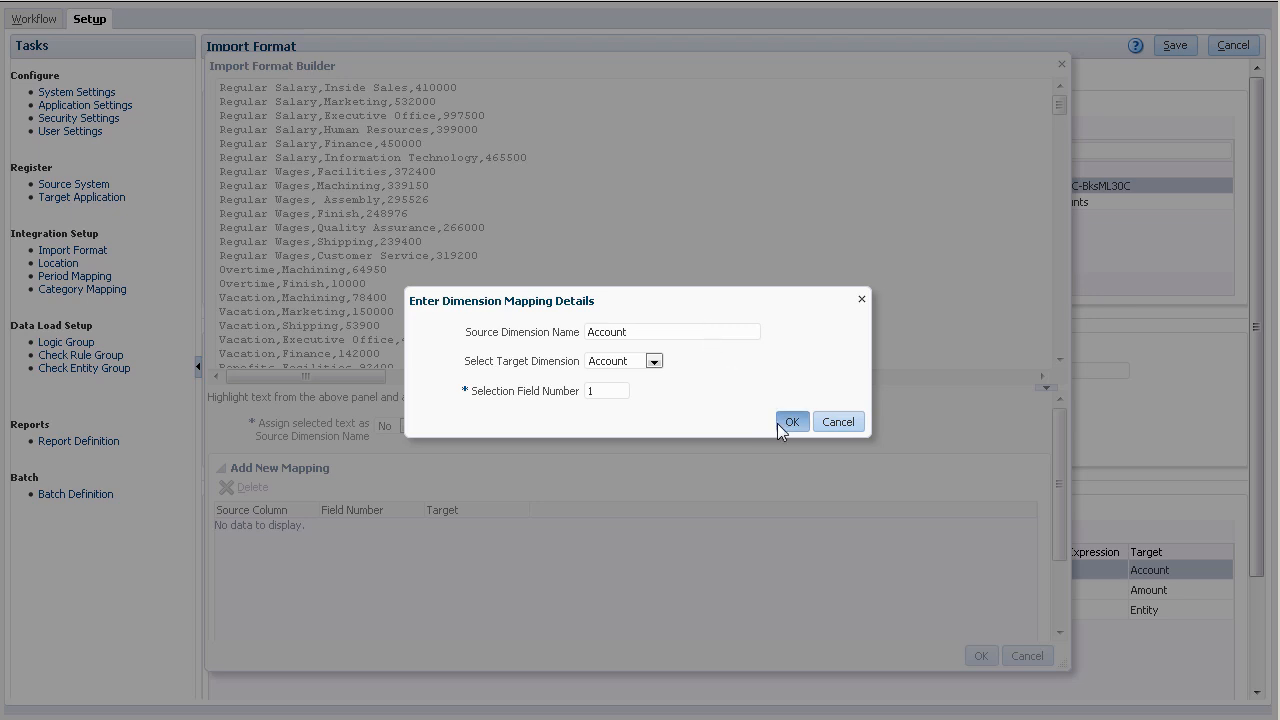
left_click(791, 421)
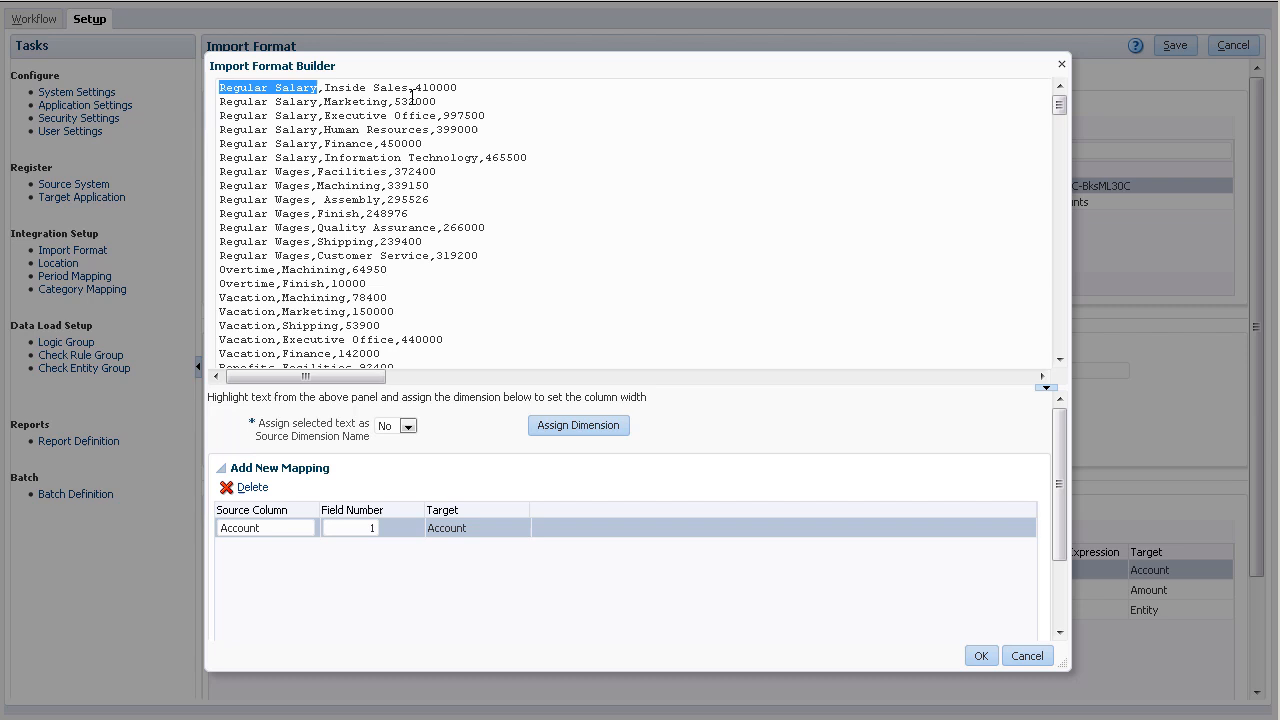
left_click(578, 425)
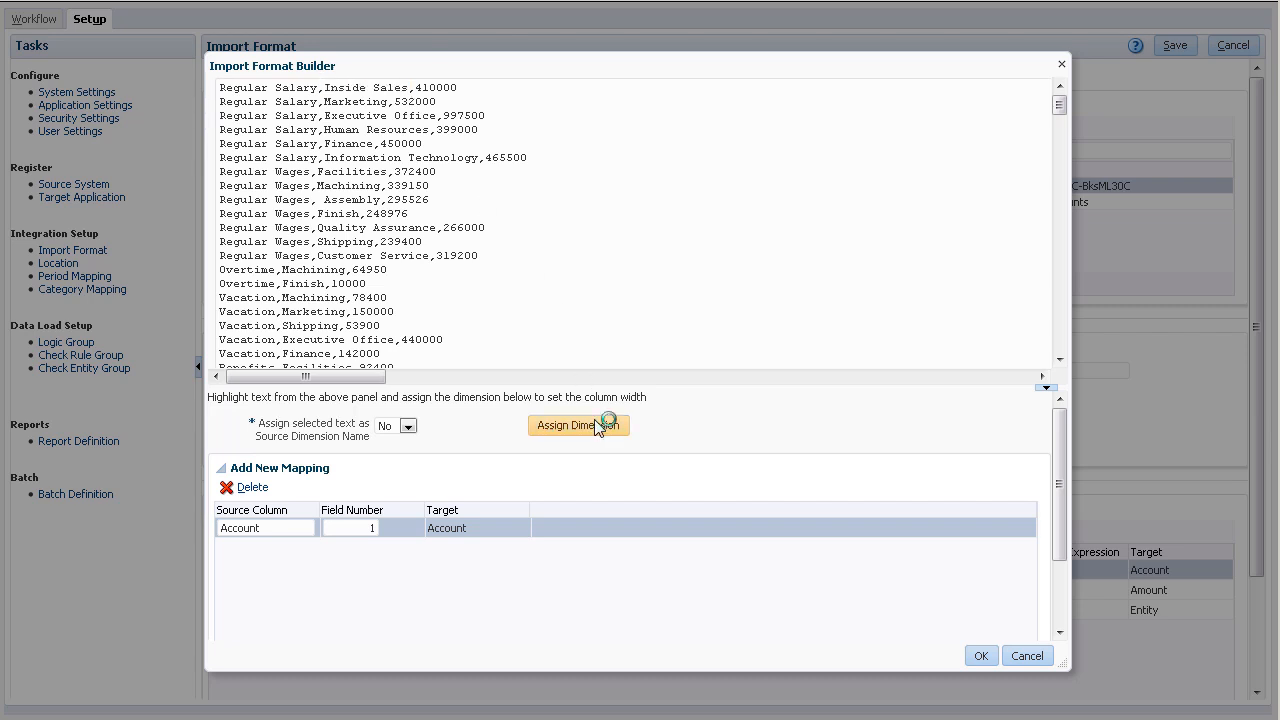
left_click(578, 425)
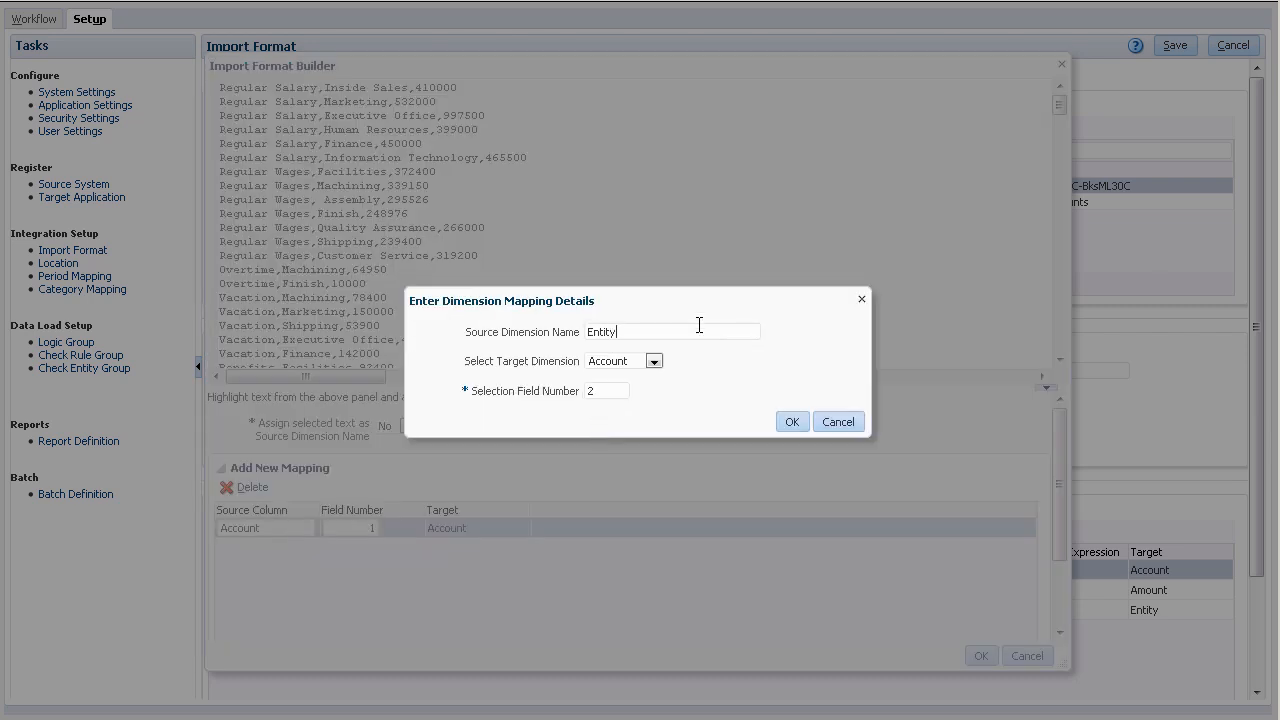
left_click(653, 361)
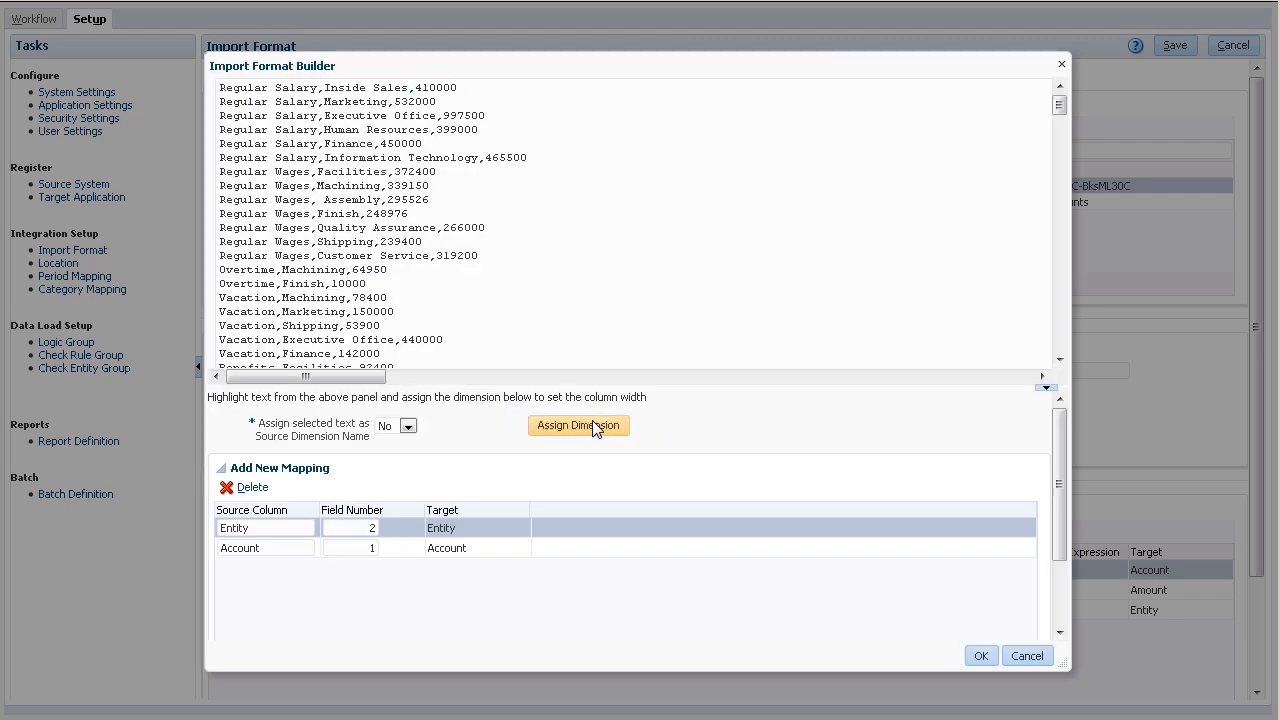
left_click(578, 425)
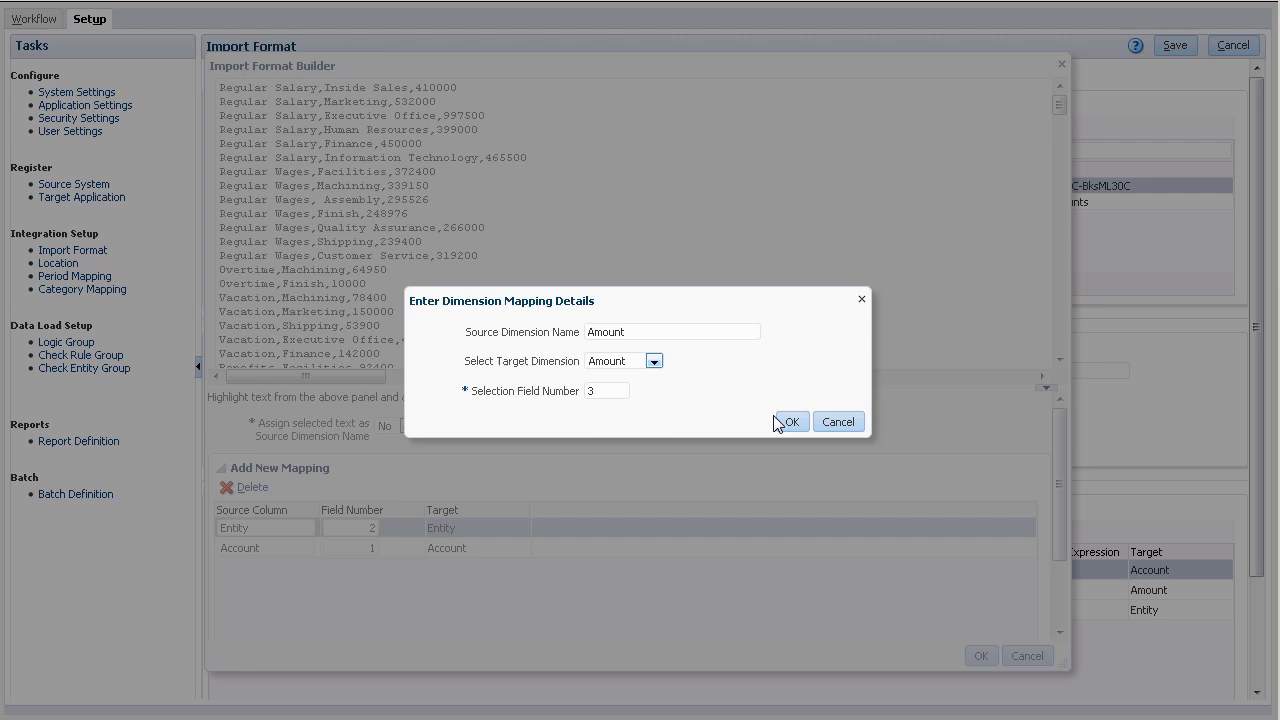
left_click(790, 421)
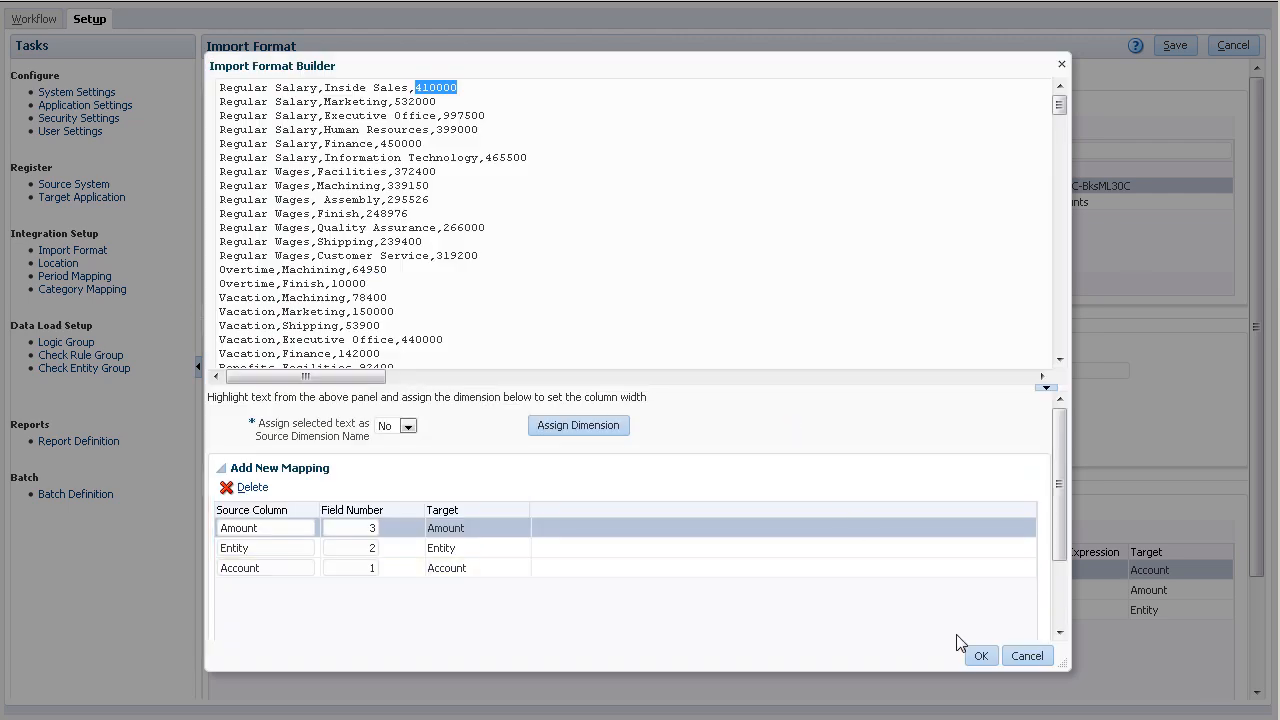
left_click(980, 655)
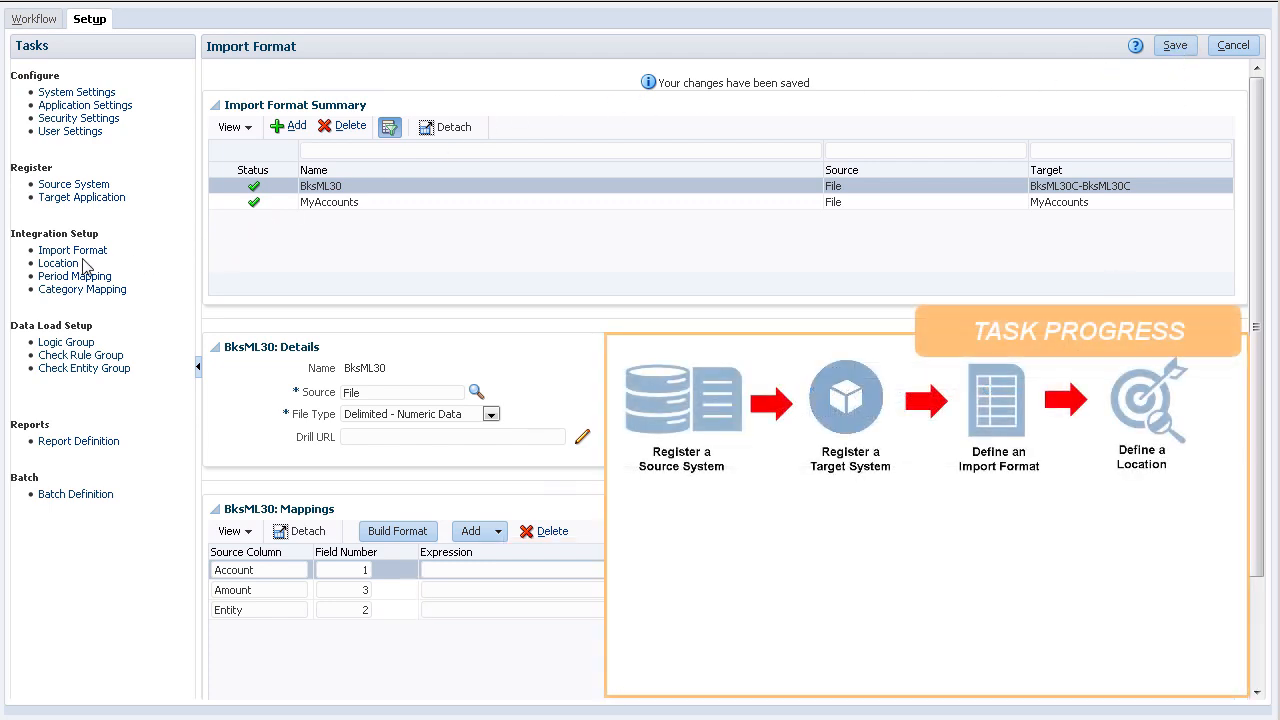
Add location BksML30 that uses the BksML30 import format.
left_click(58, 263)
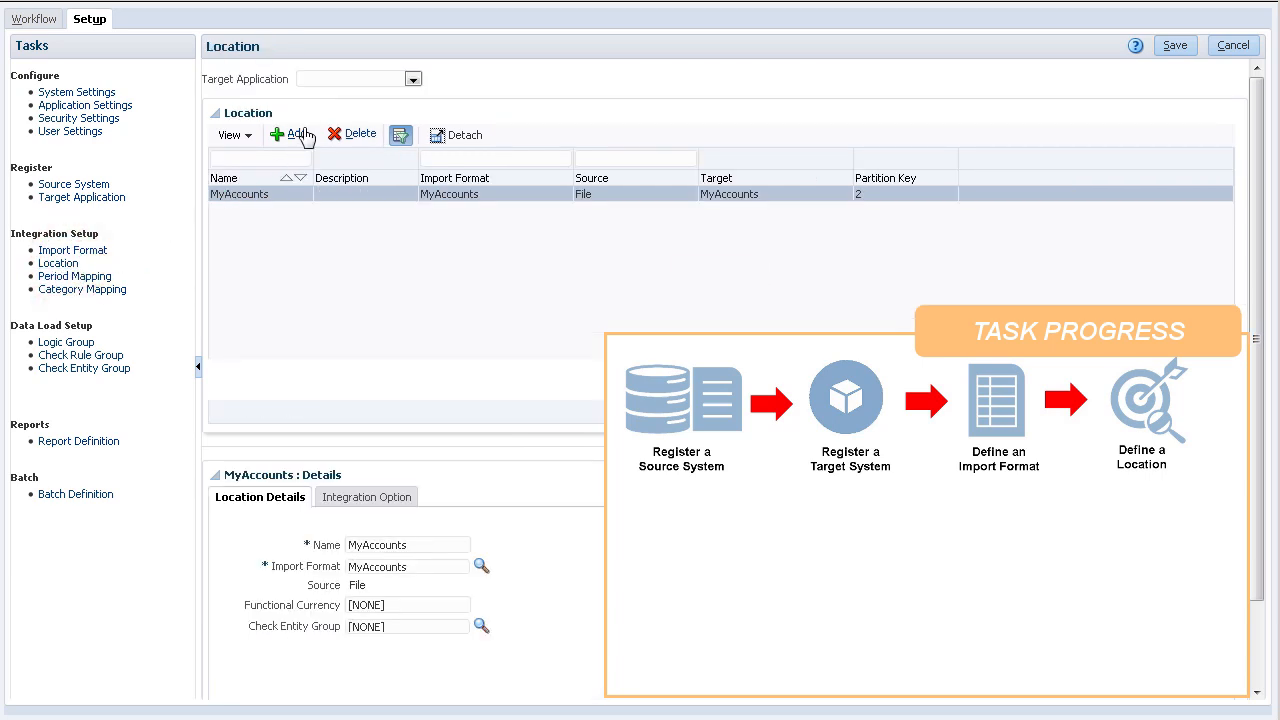
left_click(290, 134)
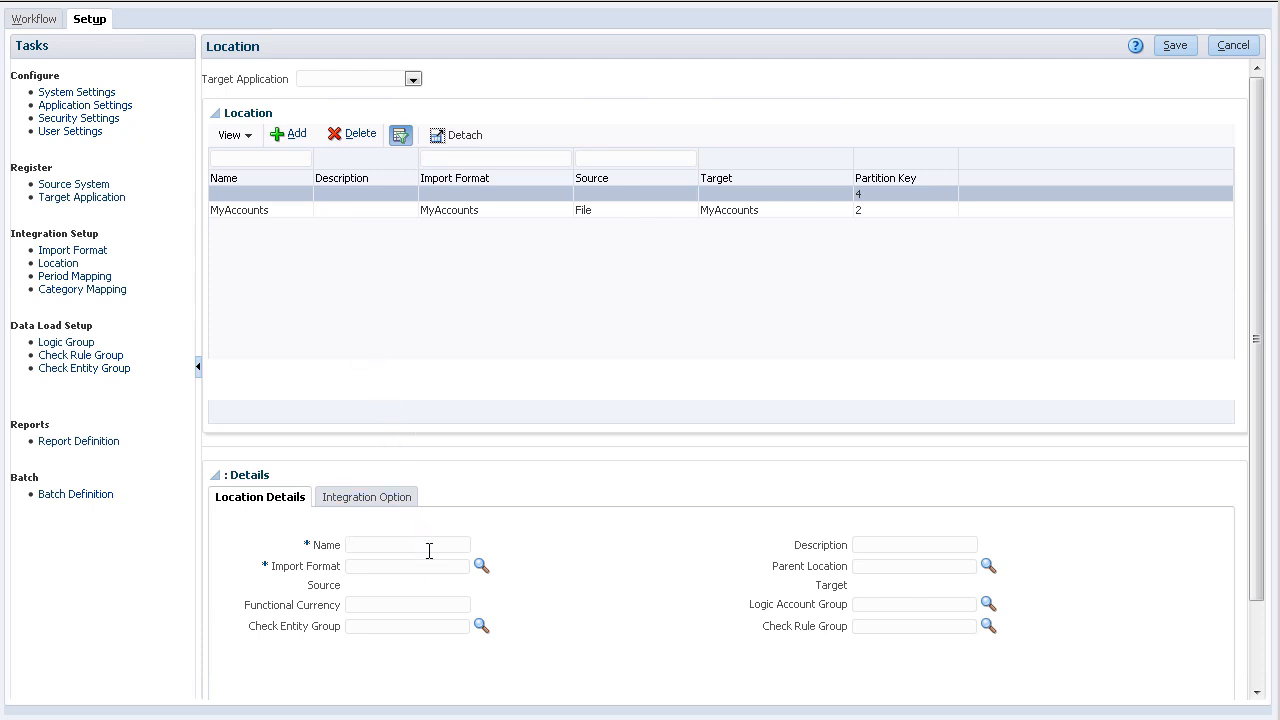
type("BksML30")
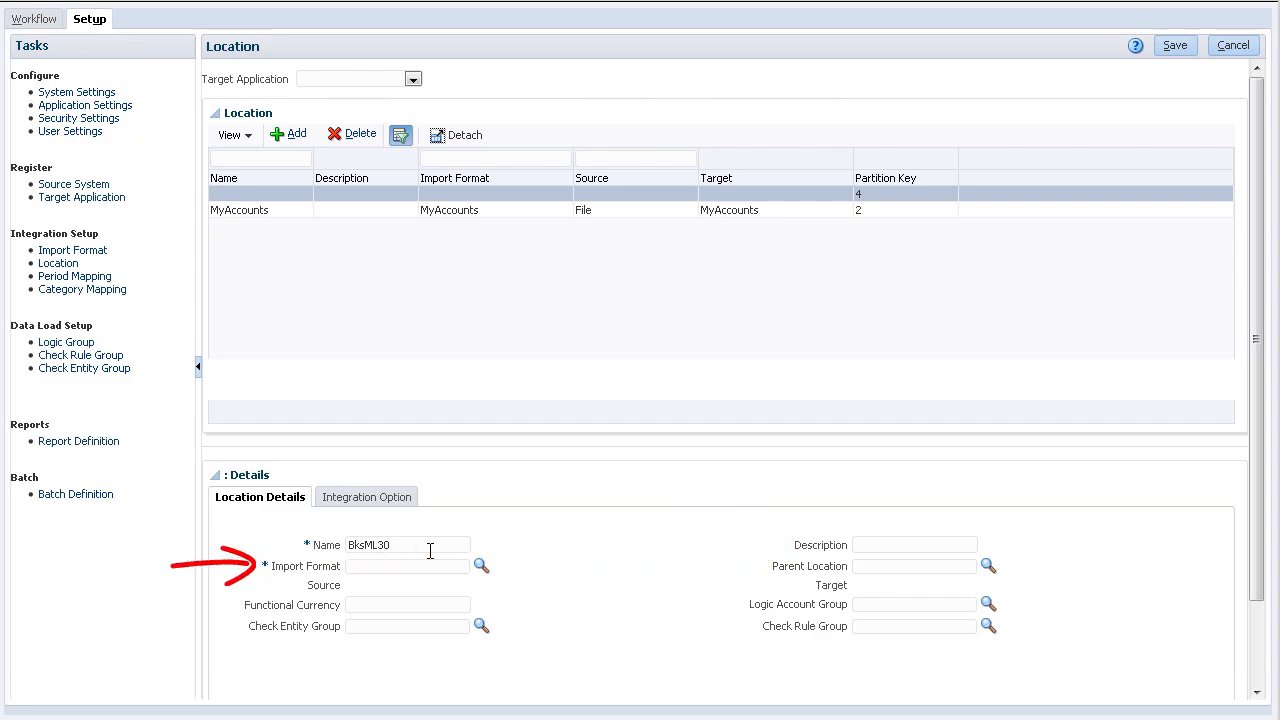
left_click(481, 565)
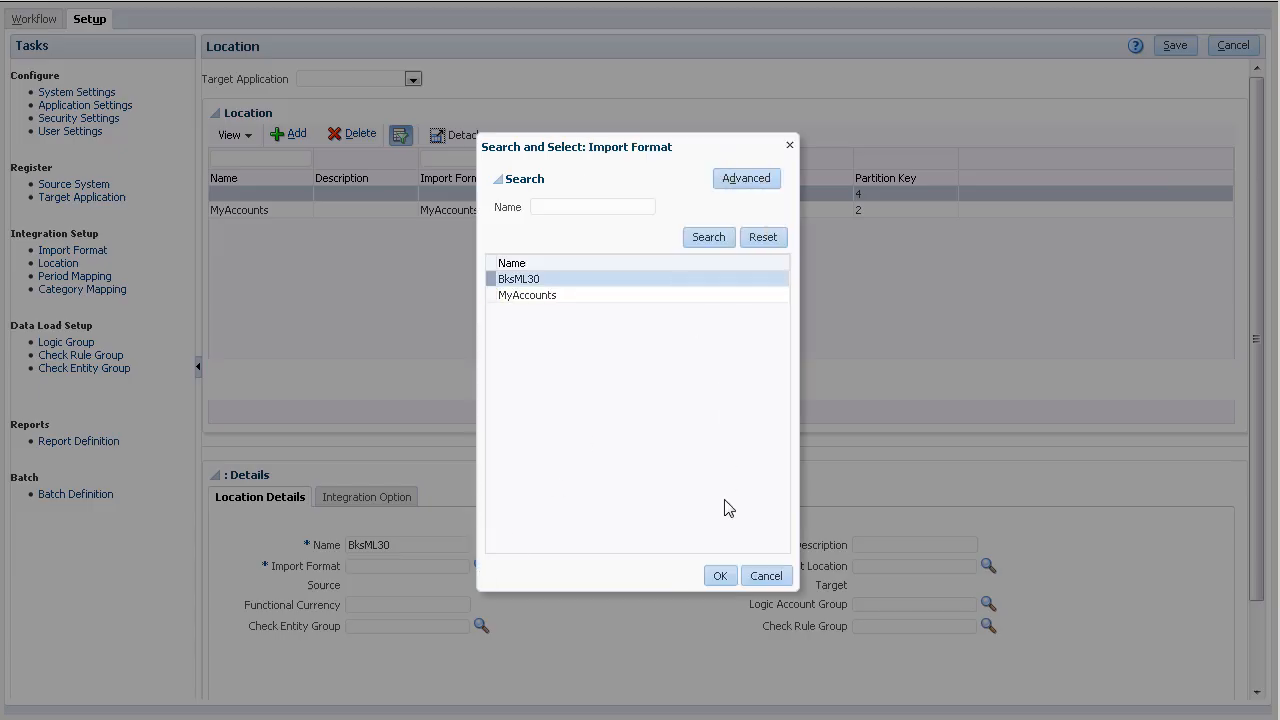
left_click(719, 575)
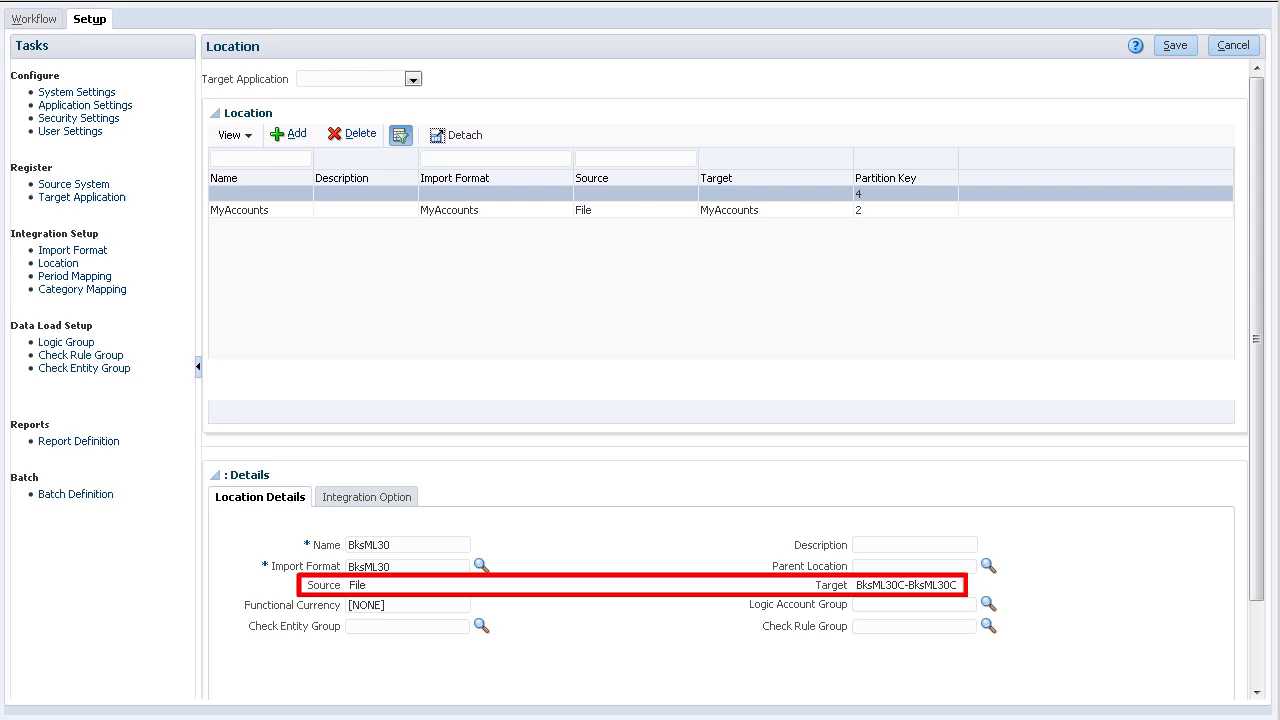